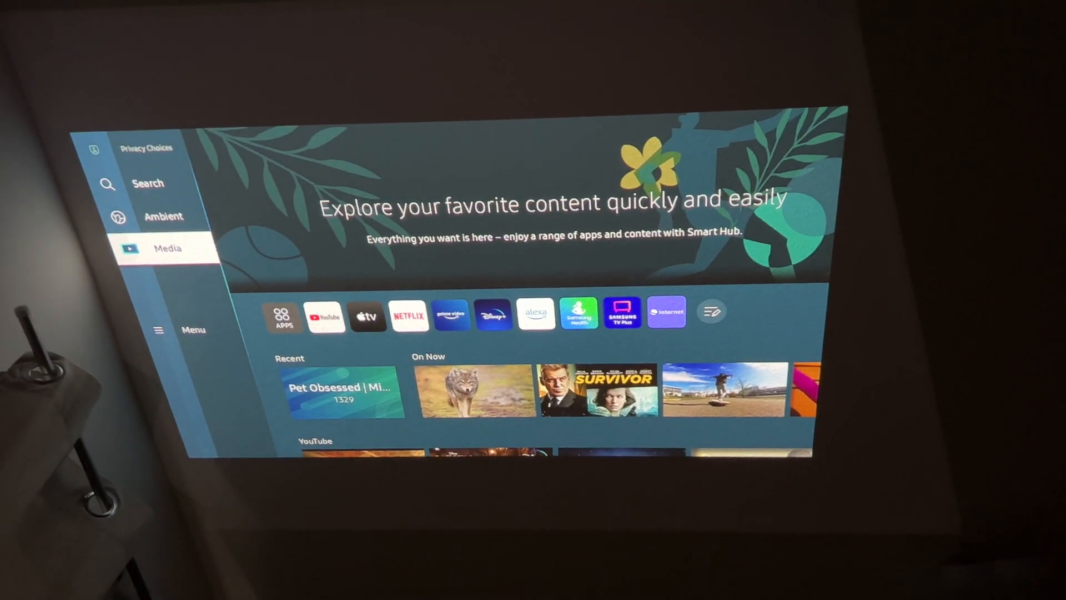
Open the projector's Connection settings and edit the Device Name to Projector
click(158, 330)
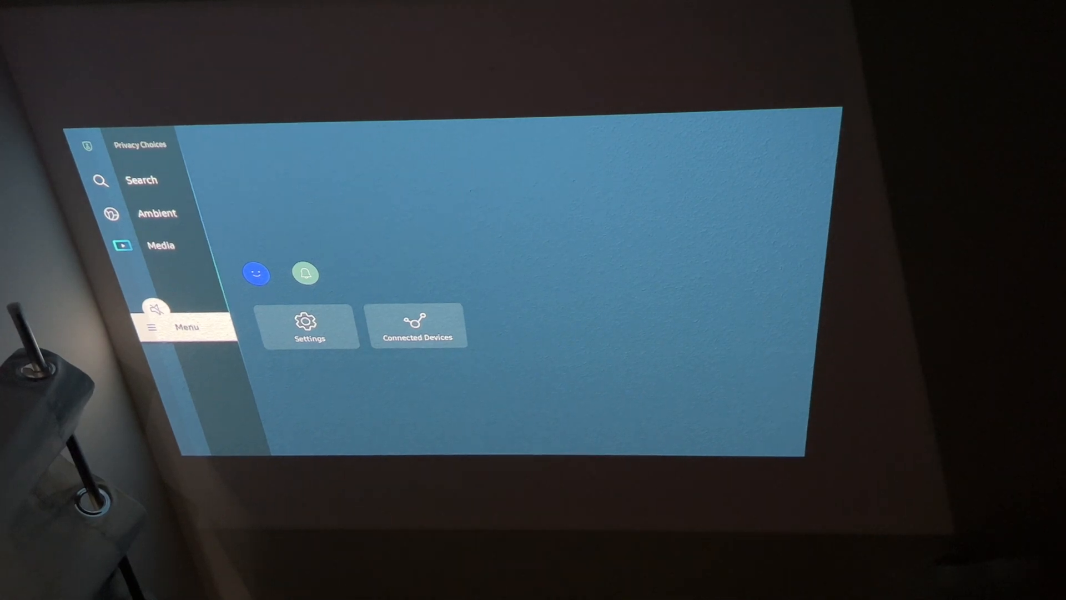
click(310, 326)
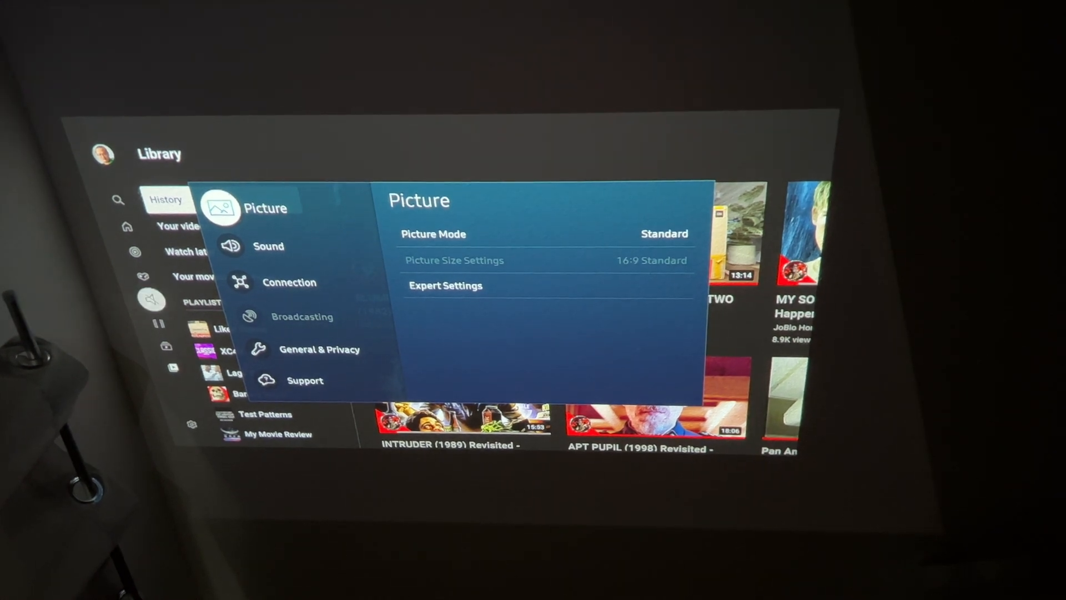
click(288, 282)
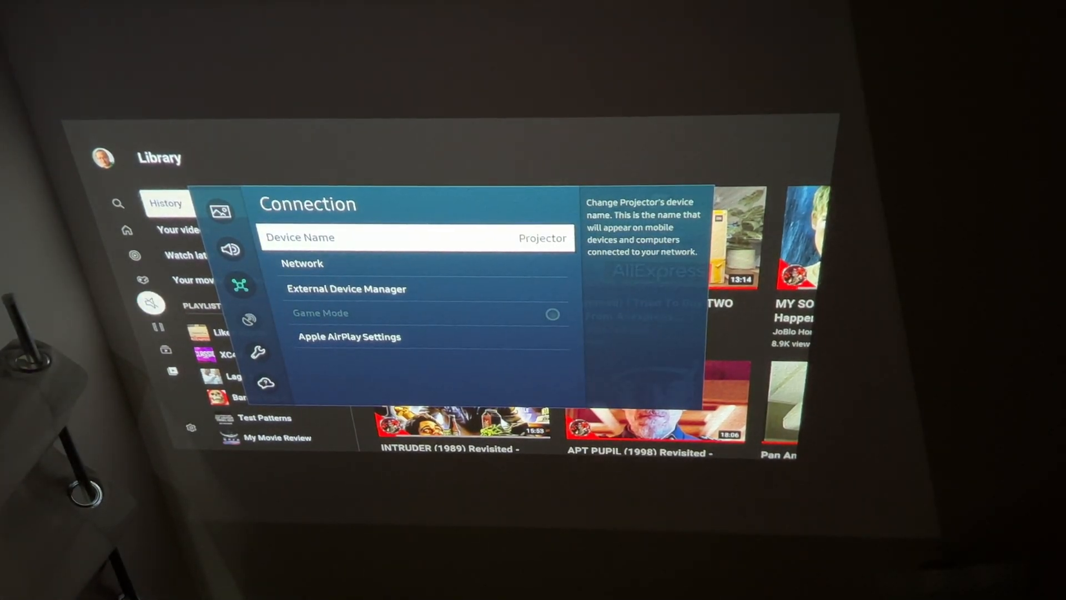
click(414, 237)
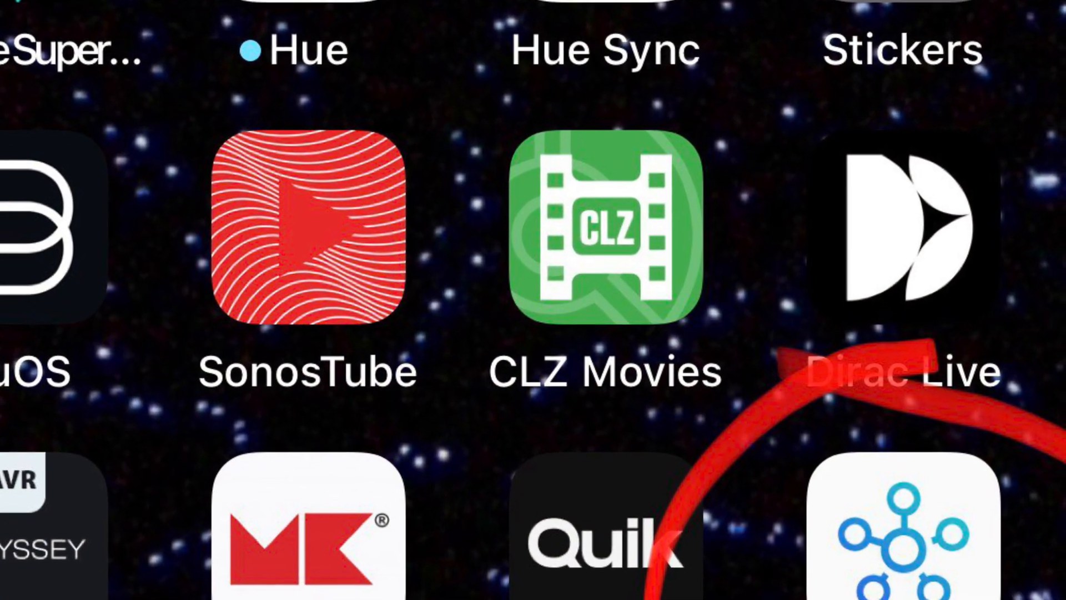
Launch SmartThings from the phone home screen and start adding a new device
scroll(up, 3)
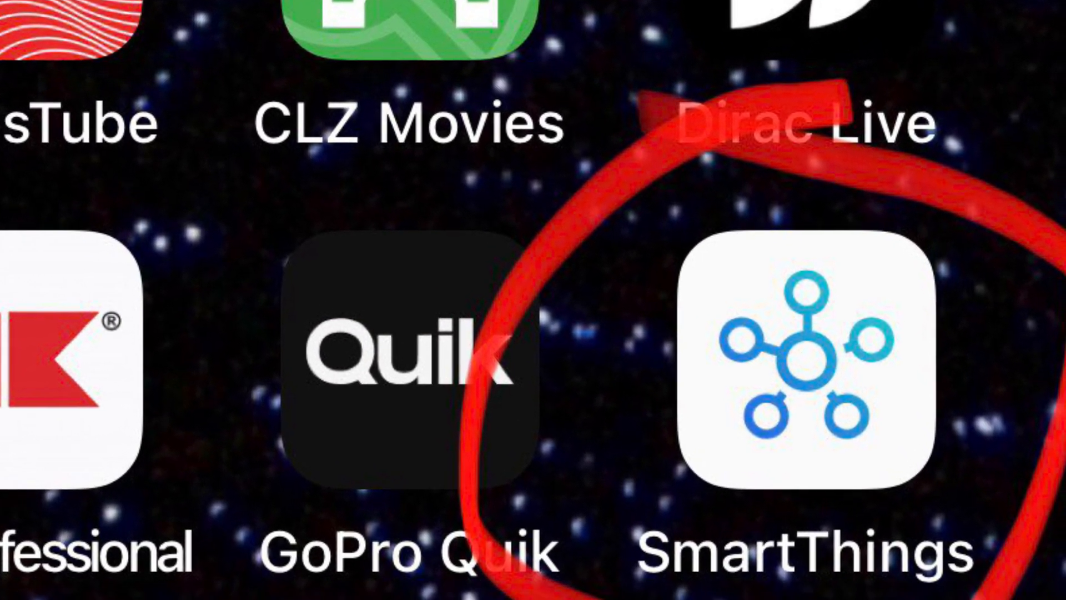
click(799, 360)
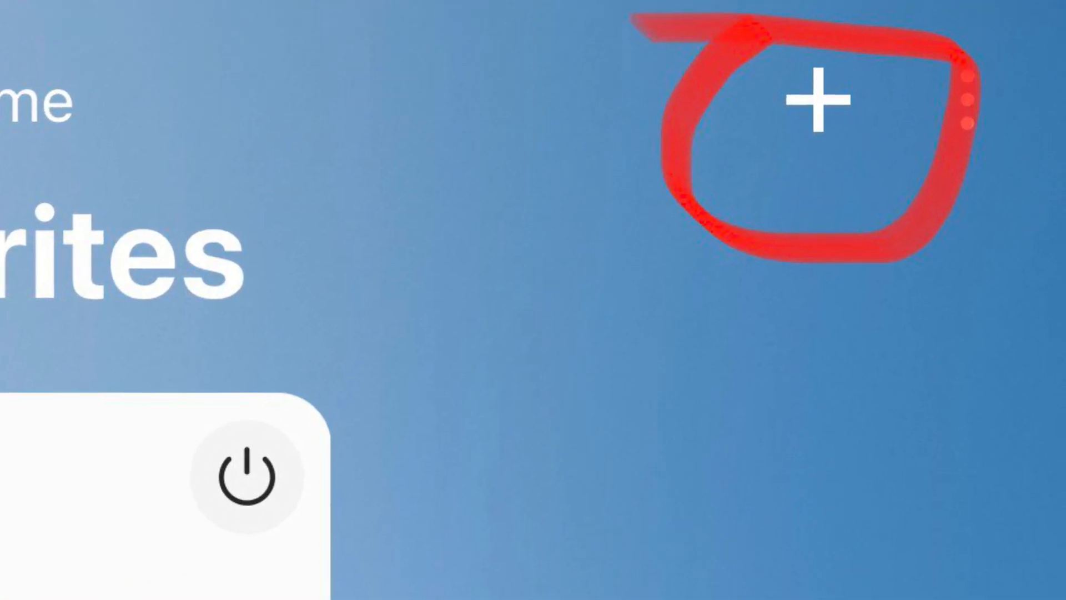
click(820, 99)
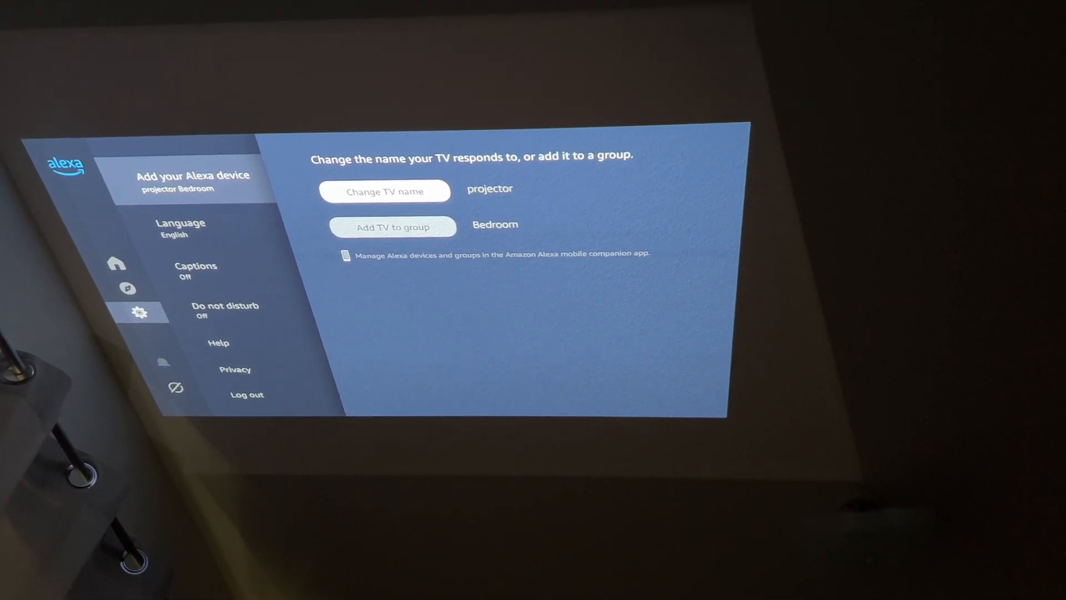
Set the Alexa TV name to 'projector' and add it to the Bedroom group
click(385, 191)
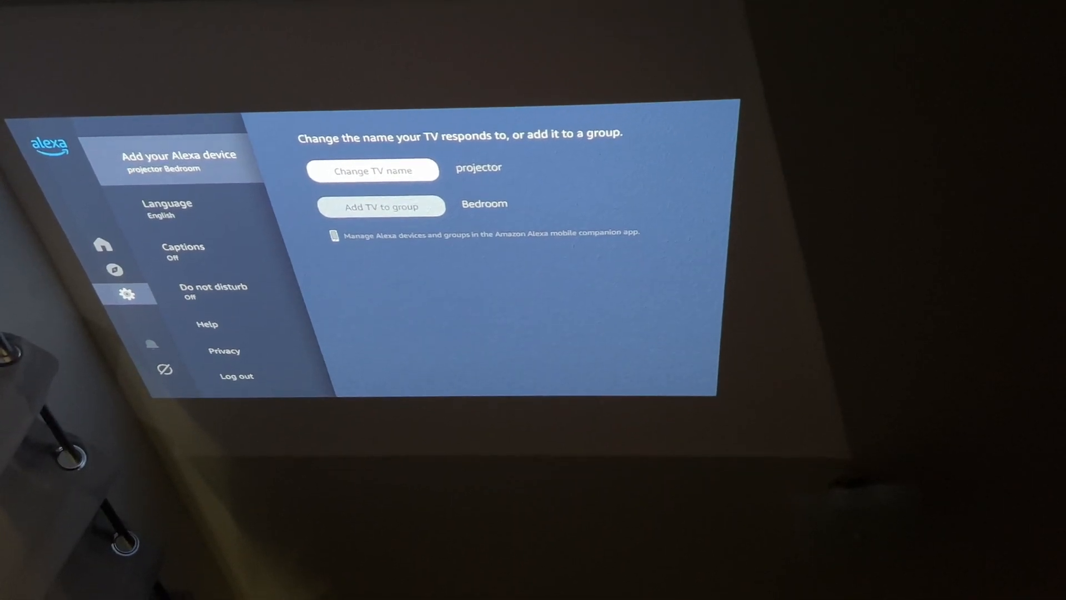
click(381, 206)
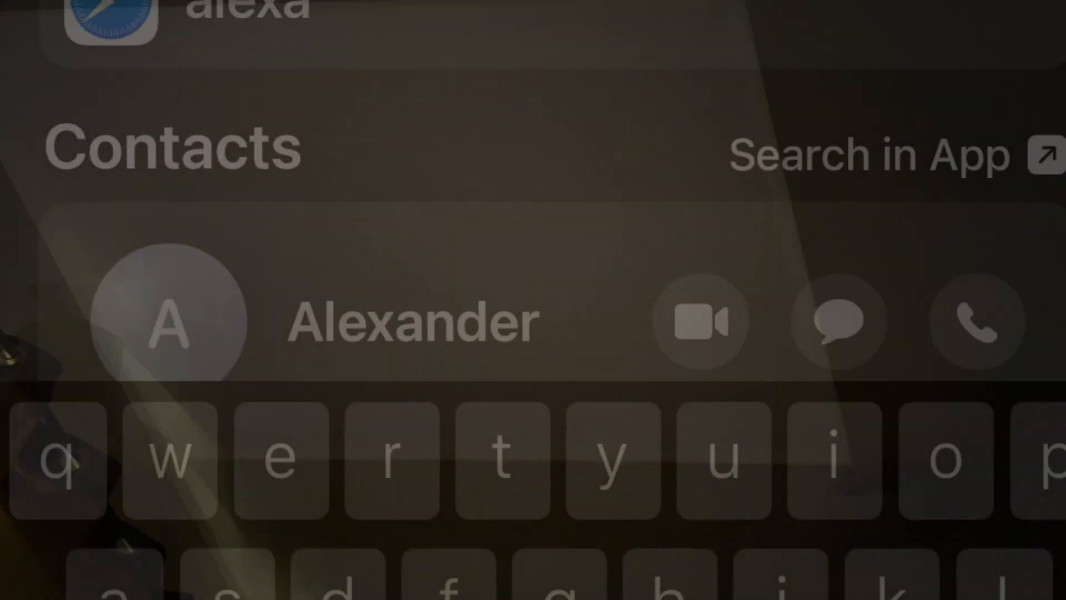
Scroll through Amazon Alexa on the phone to reach the SmartThings skill page
scroll(down, 3)
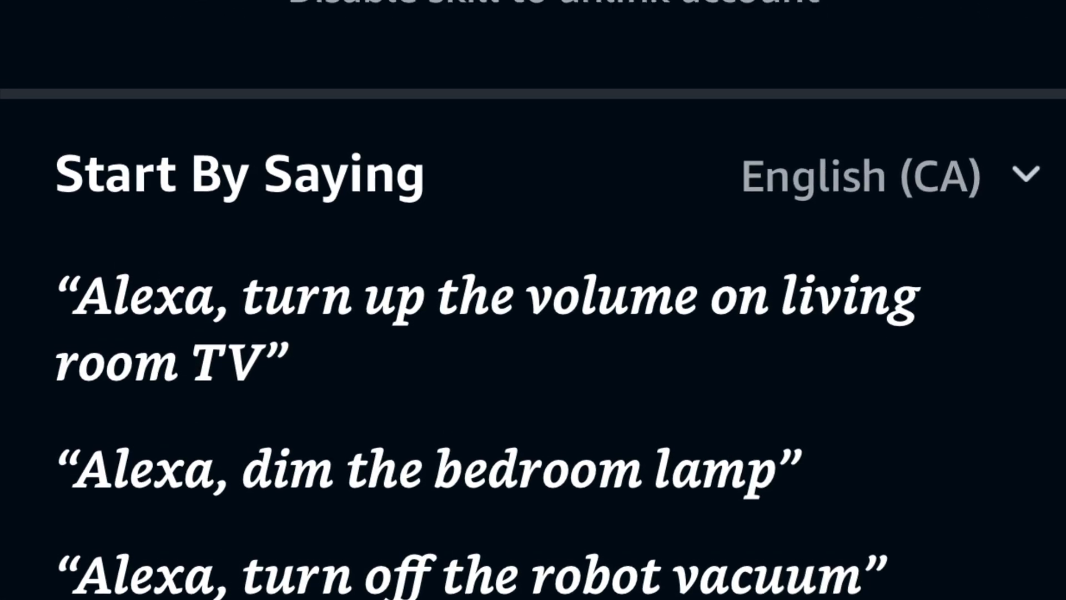
scroll(up, 3)
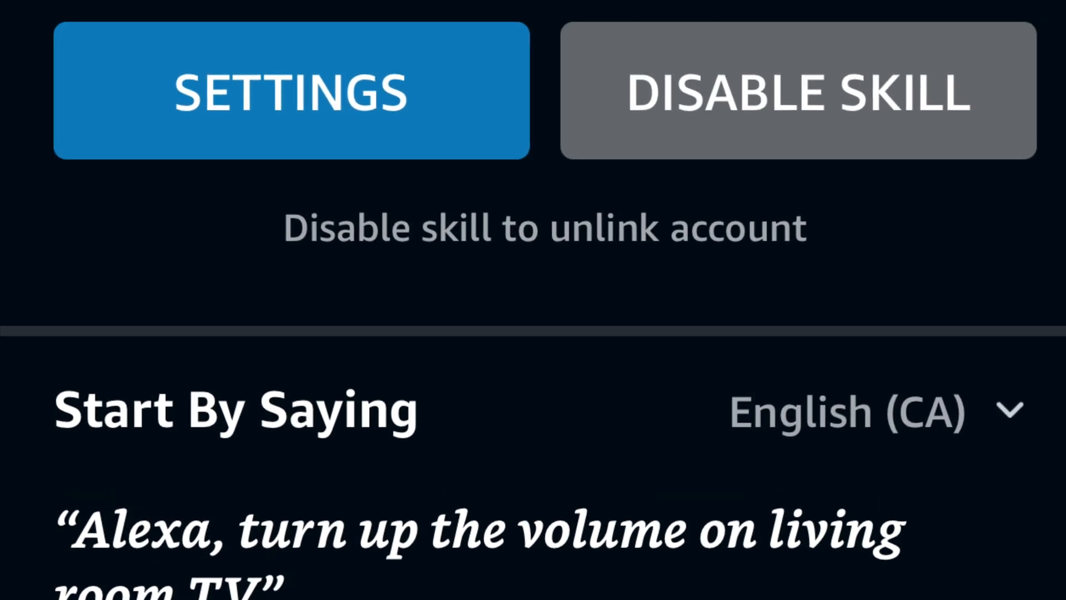
scroll(up, 3)
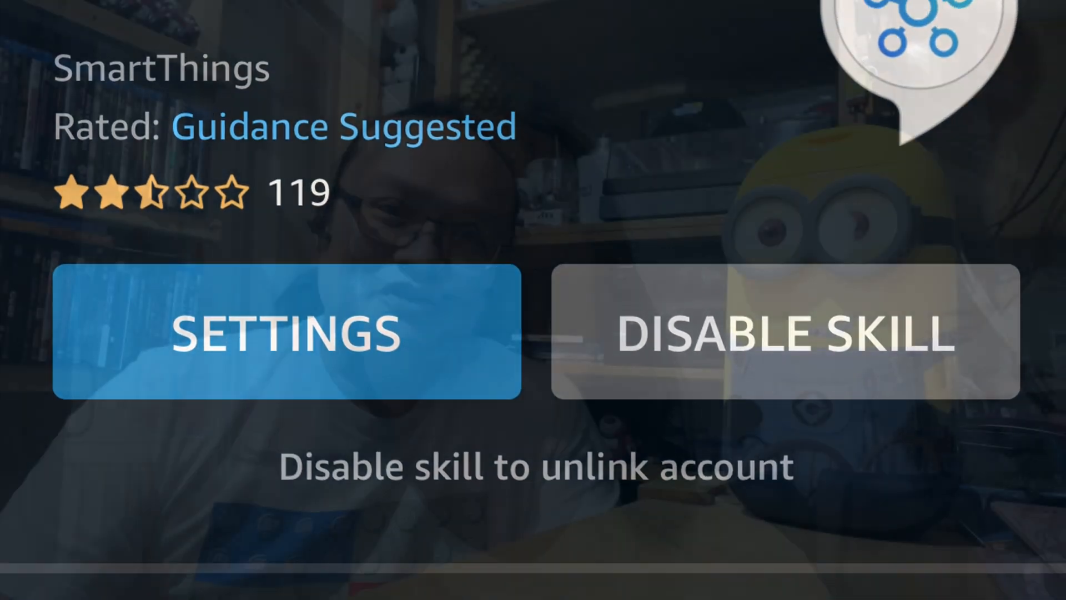